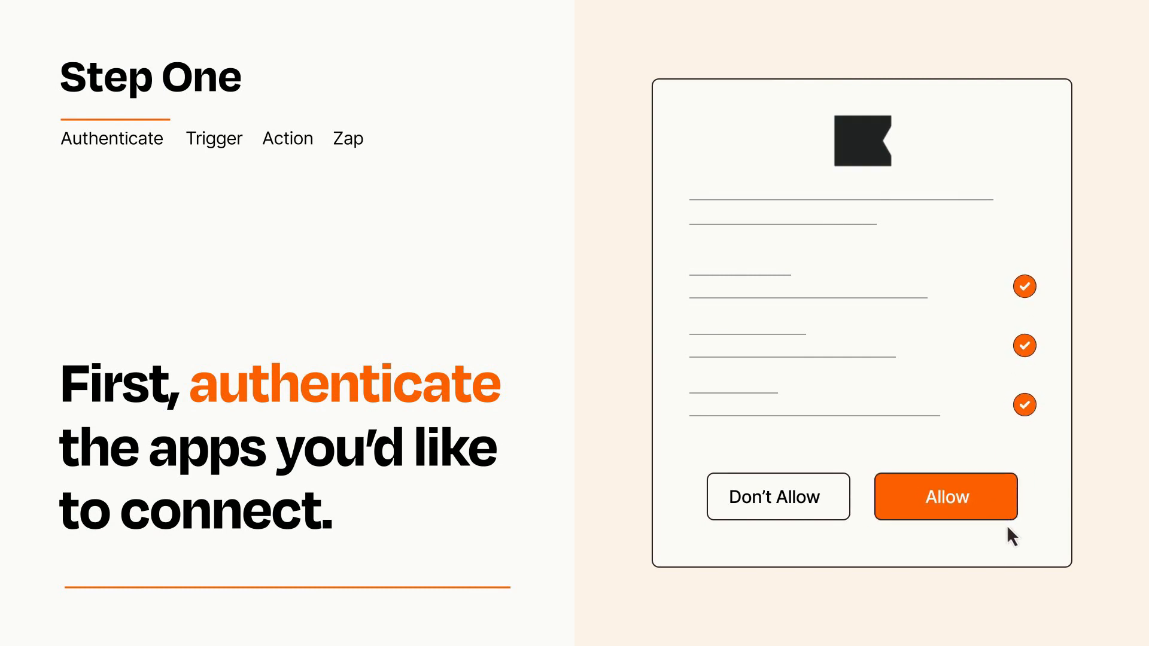
Allow the requested permissions on the app authorization dialog
click(945, 496)
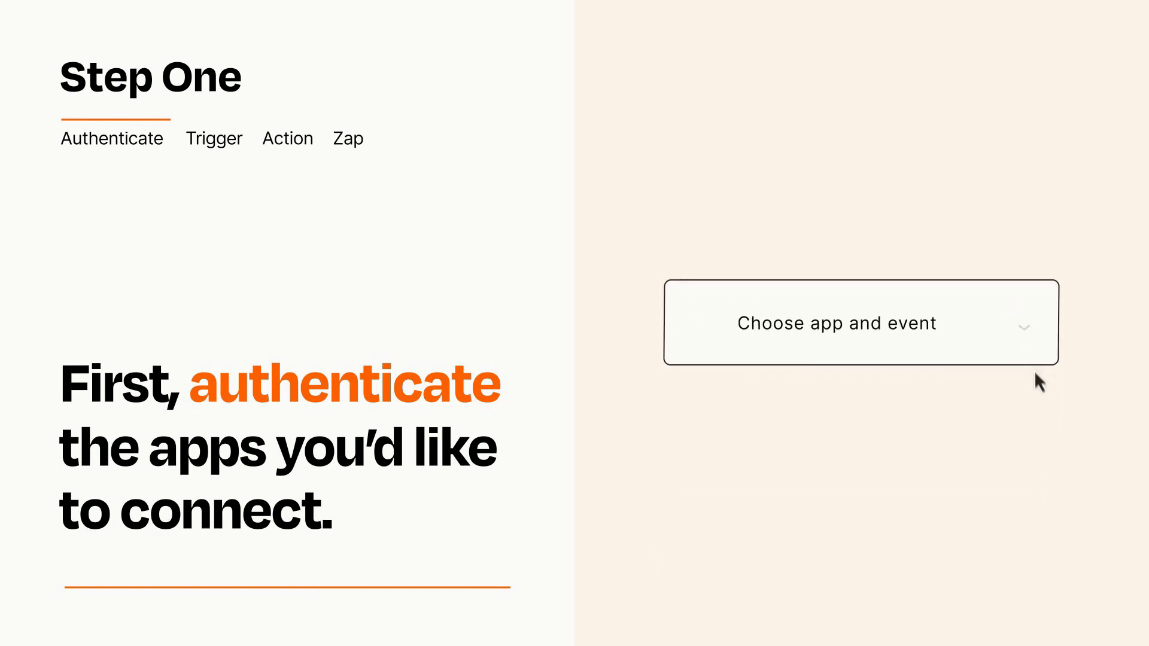
Open the Choose app and event list to pick New Submission as trigger
click(860, 323)
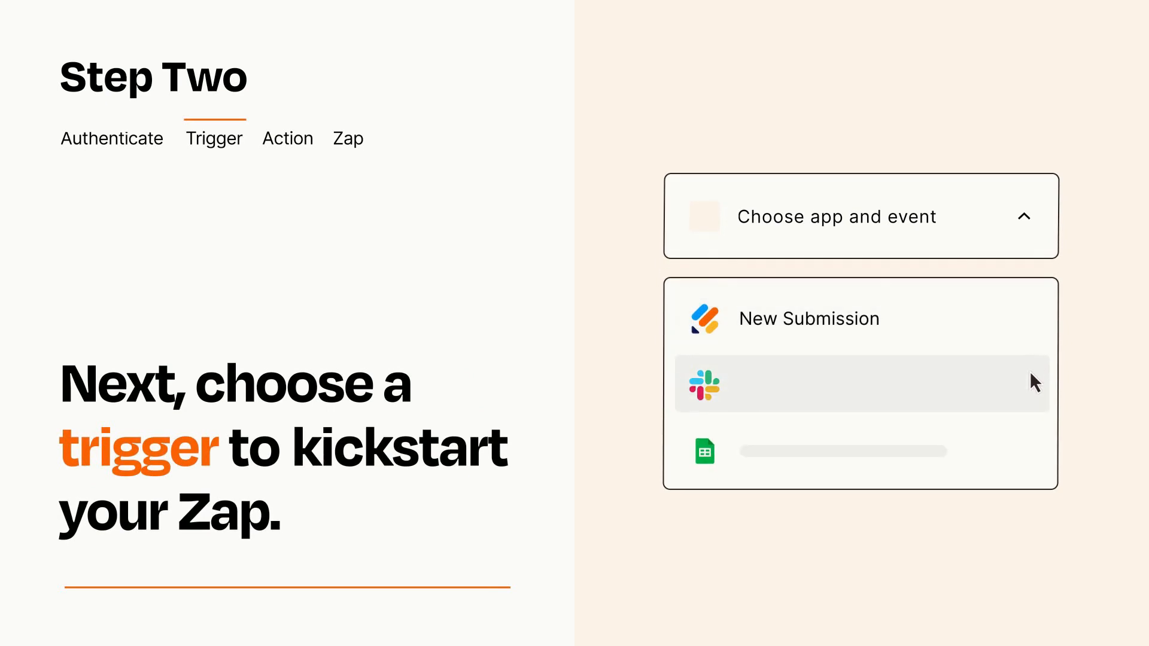
mouse_move(1034, 456)
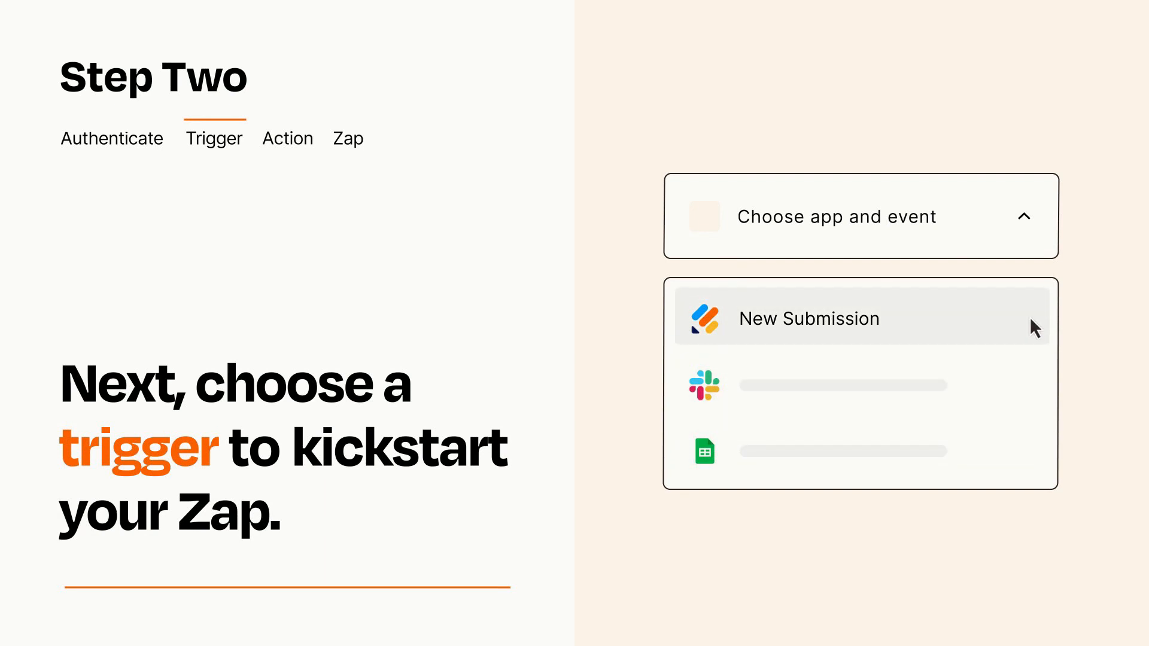
mouse_move(1033, 331)
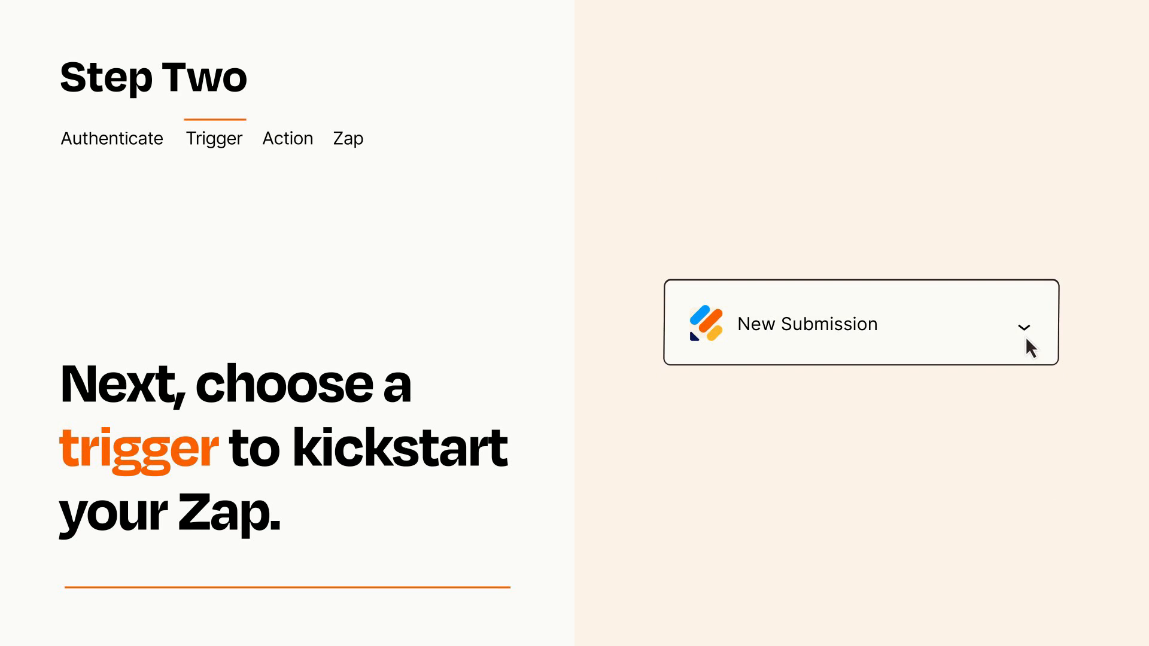
mouse_move(1041, 345)
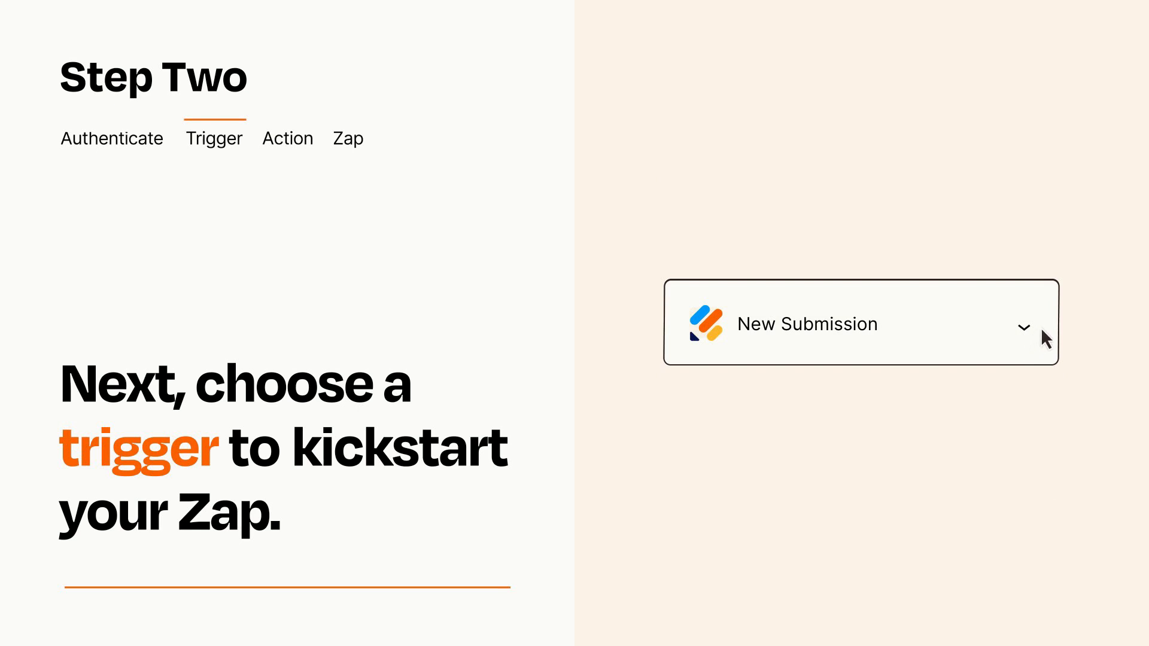
mouse_move(1043, 333)
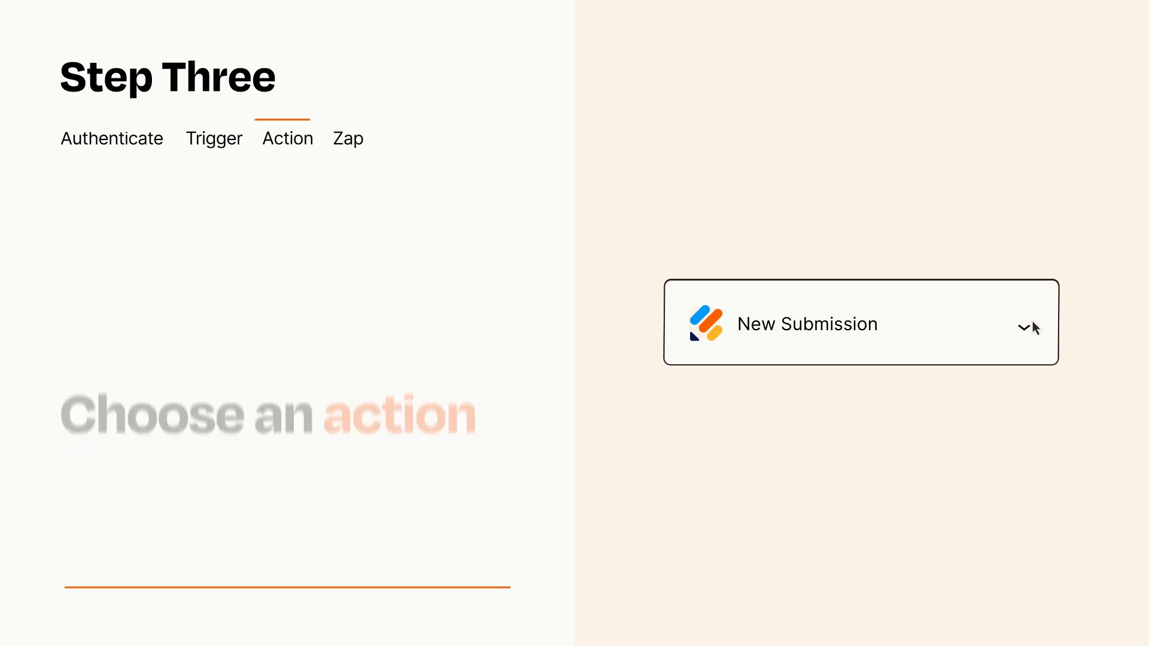
Choose Add Subscriber as the action following the New Submission trigger
click(861, 324)
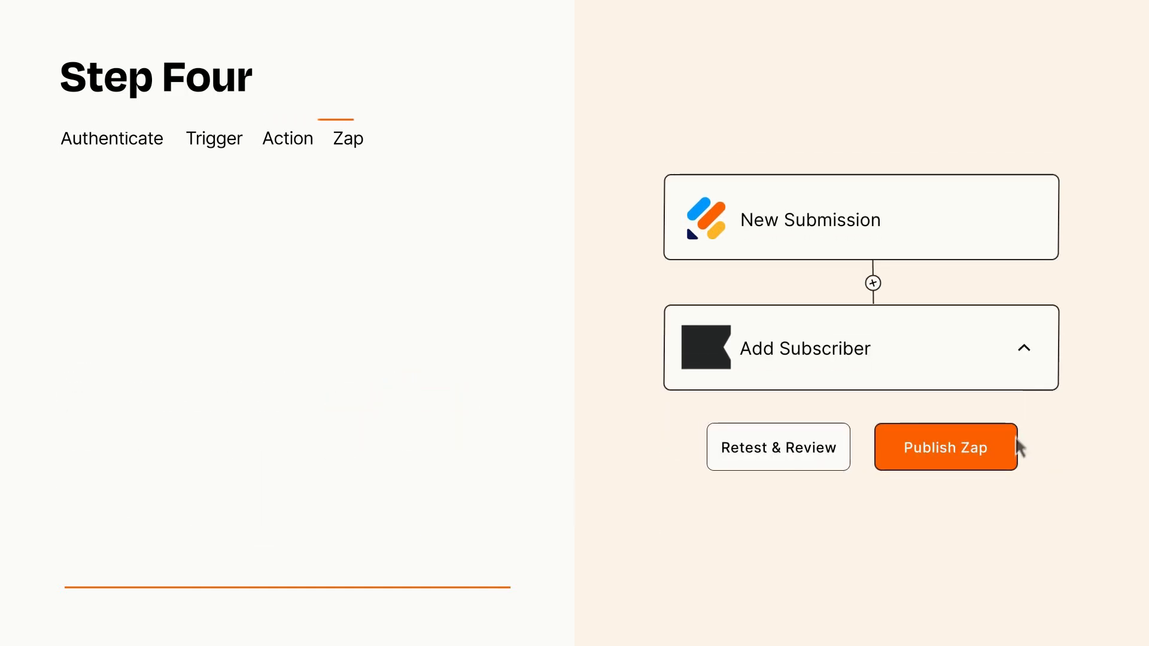
Publish the Zap and turn it on
click(945, 446)
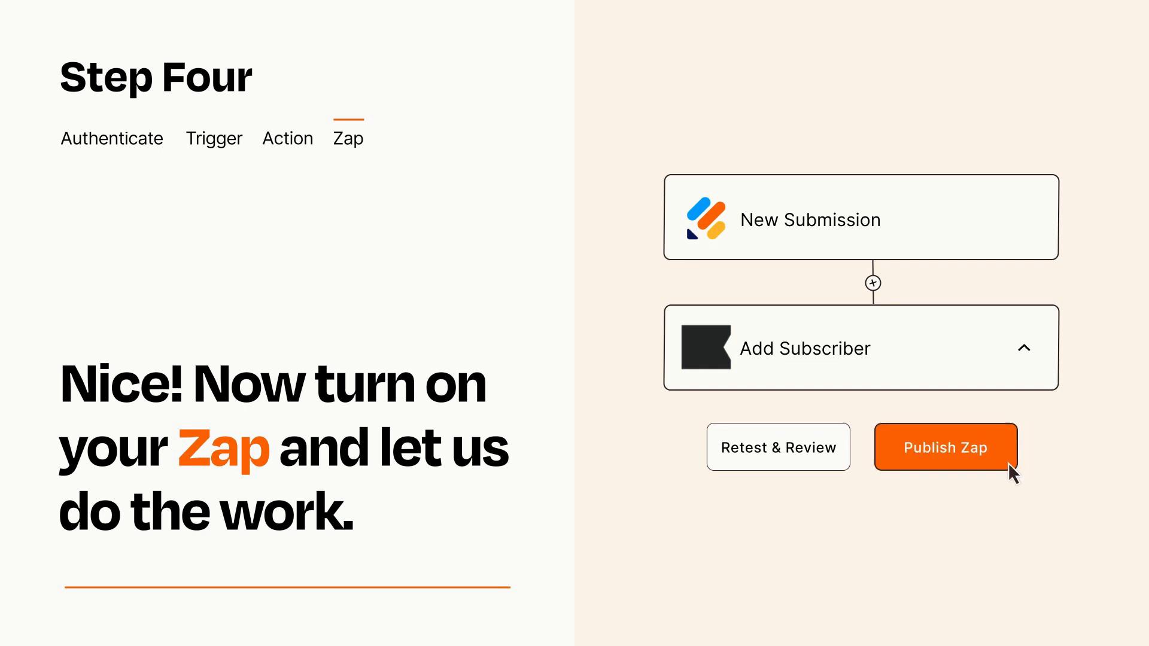
click(945, 447)
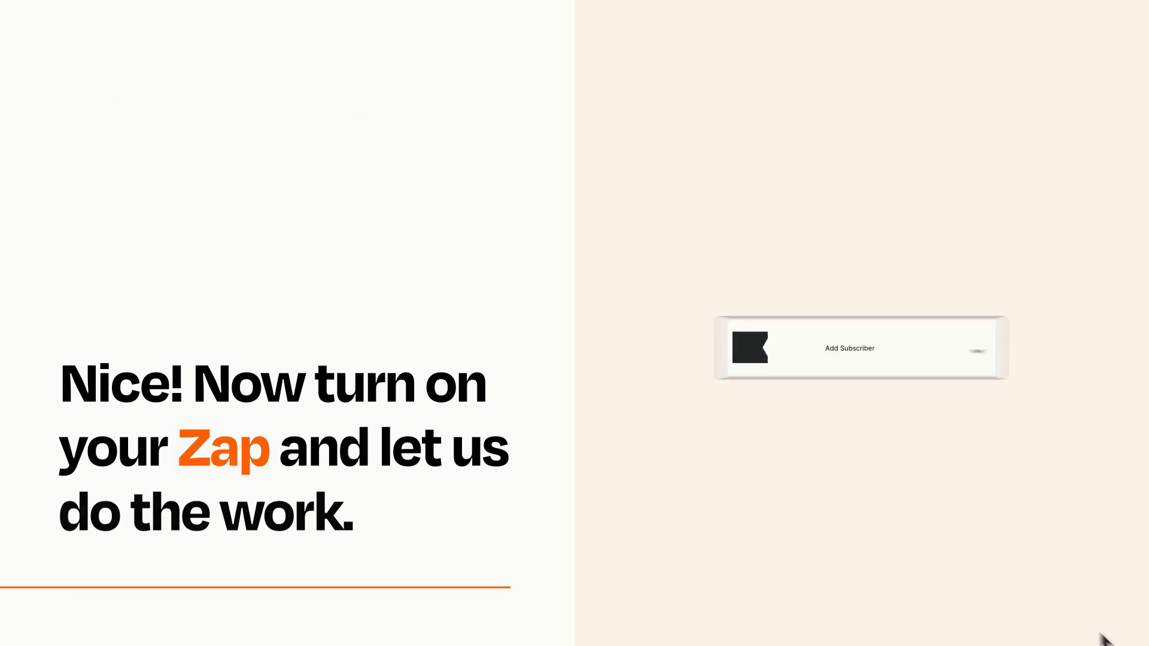